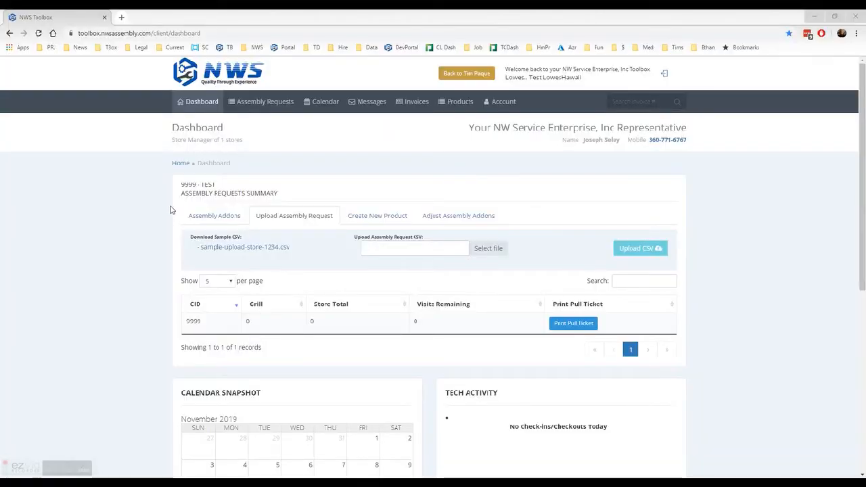
- Enter requested quantities 5 and 2 in AssemblyTemplate.csv, then close the workbook
scroll("down", 3)
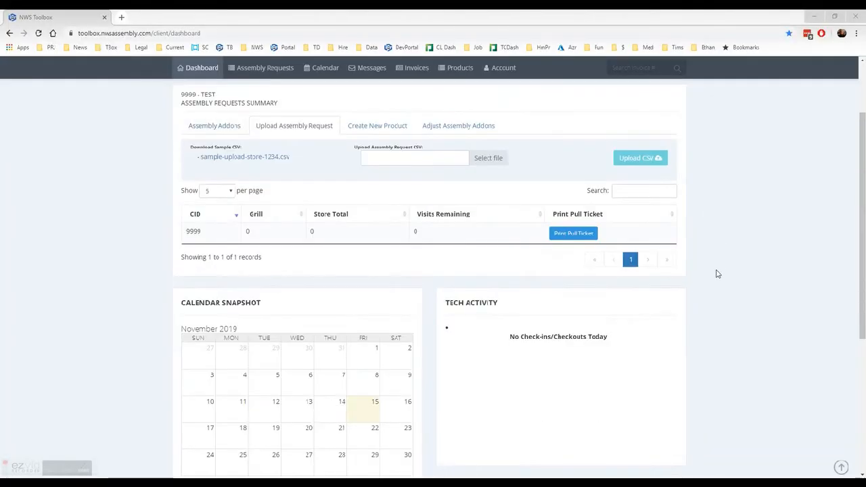
scroll("down", 3)
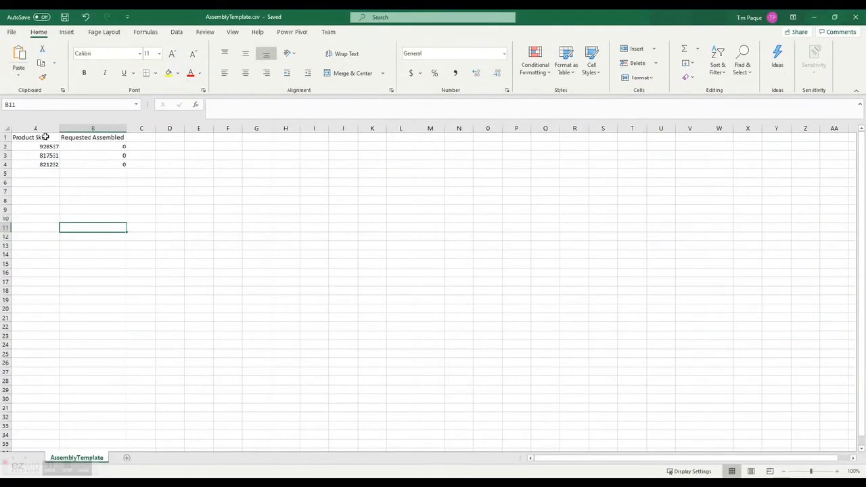
left_click(92, 146)
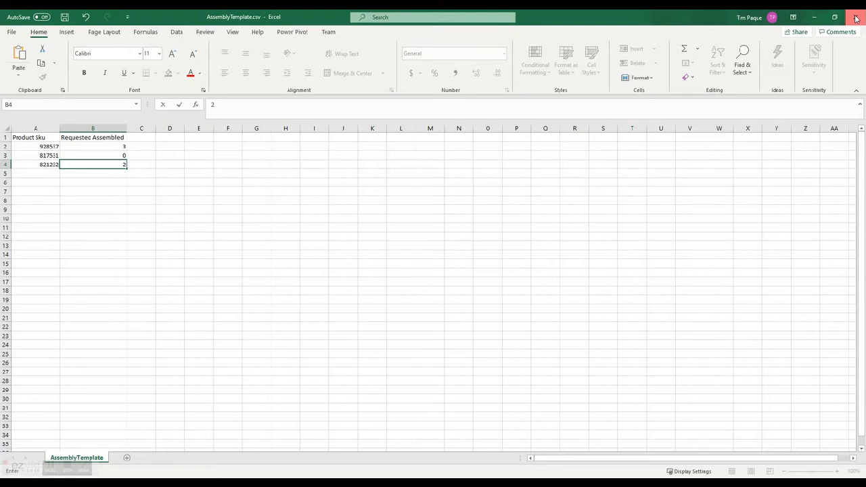
left_click(855, 16)
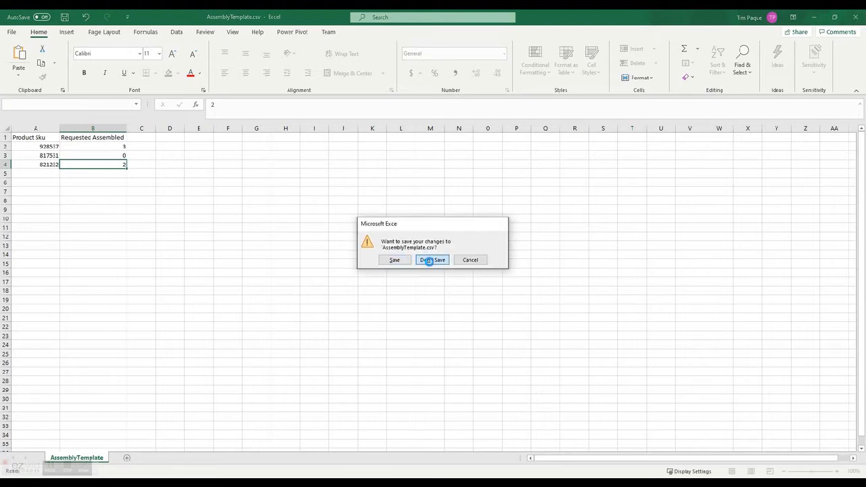
- Discard the small template's edits and enter 3 in Requested Assembled cells of AssemblyCSVTemplate.csv
left_click(432, 260)
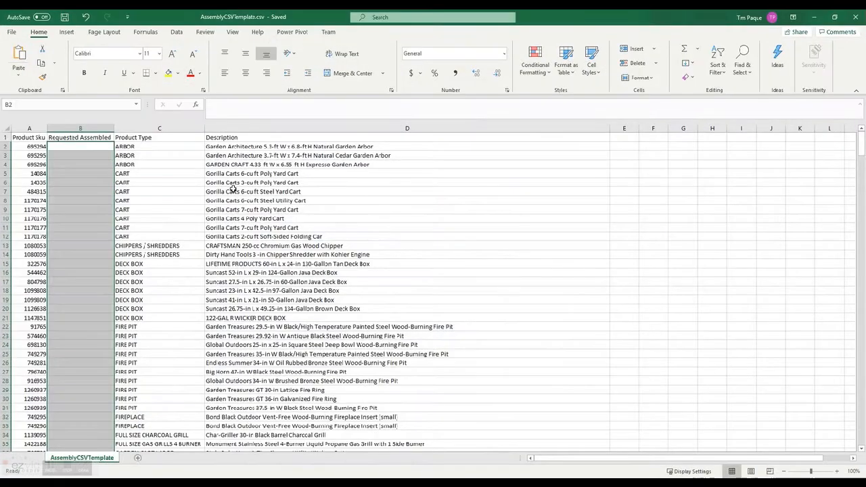
left_click(80, 154)
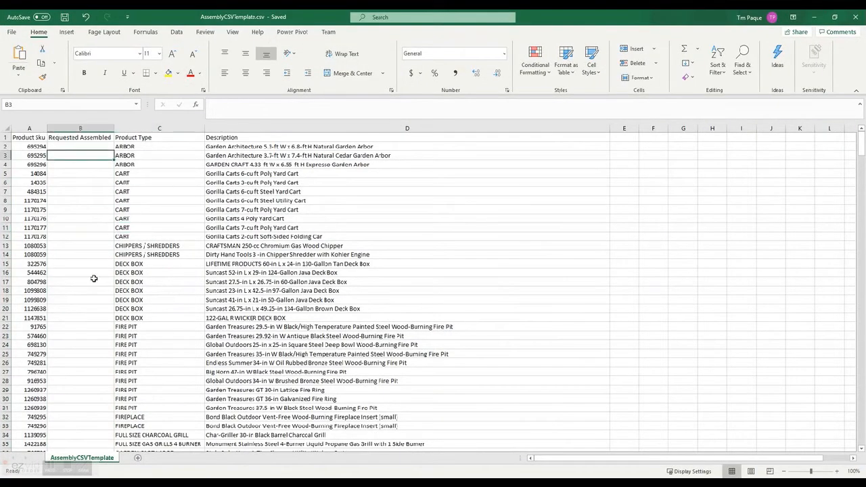
left_click(80, 200)
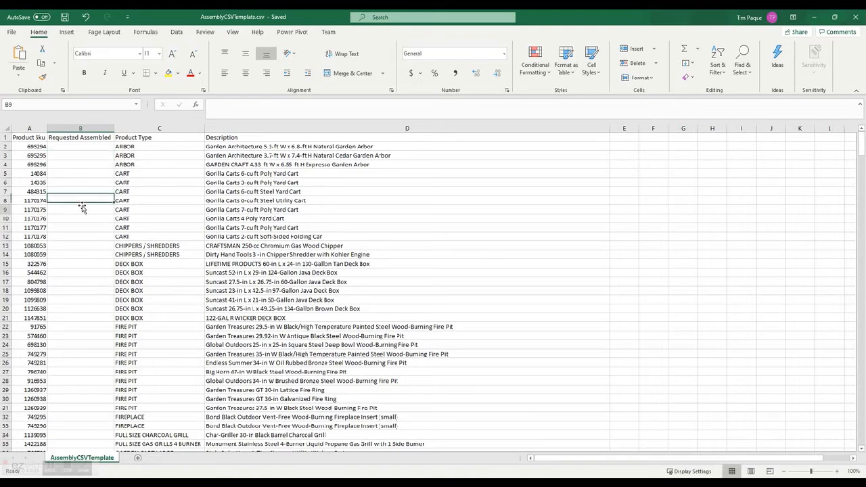
type("3")
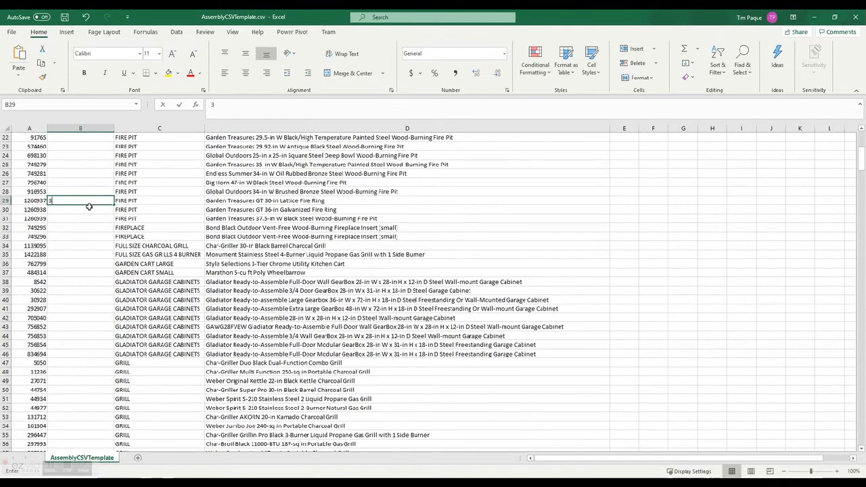
scroll("down", 3)
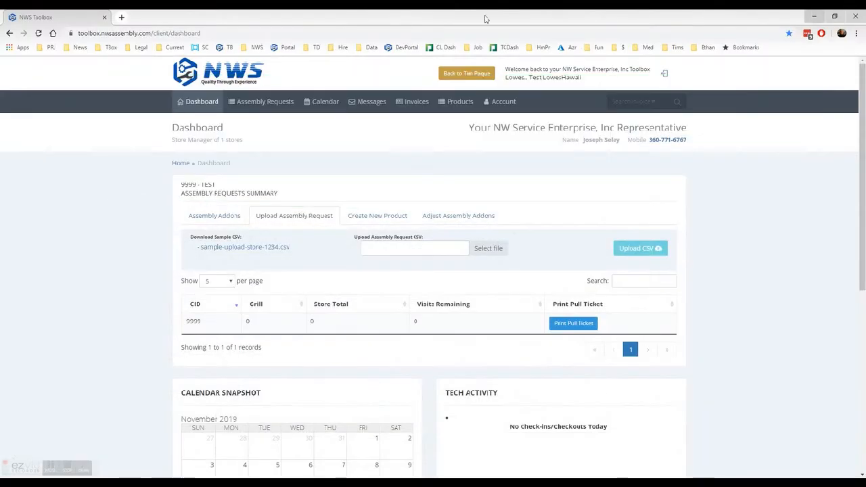
- Select AssemblyCSVTemplate.csv as the assembly request file for store 9999
left_click(487, 249)
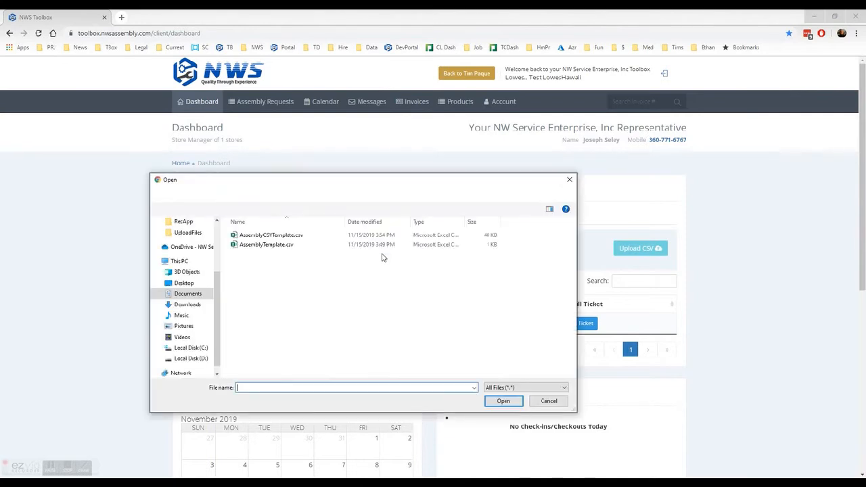
left_click(271, 236)
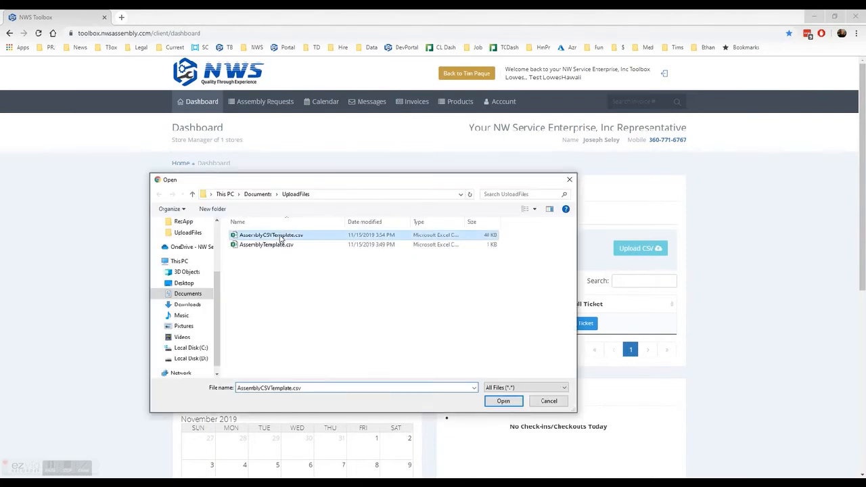
left_click(504, 400)
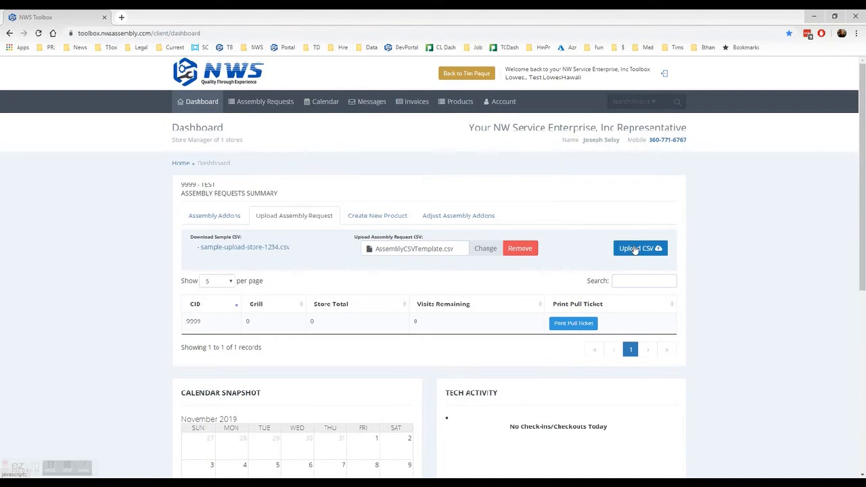
- Upload the CSV and confirm replacing earlier requests, giving 3 grill and 6 other assemblies
left_click(639, 249)
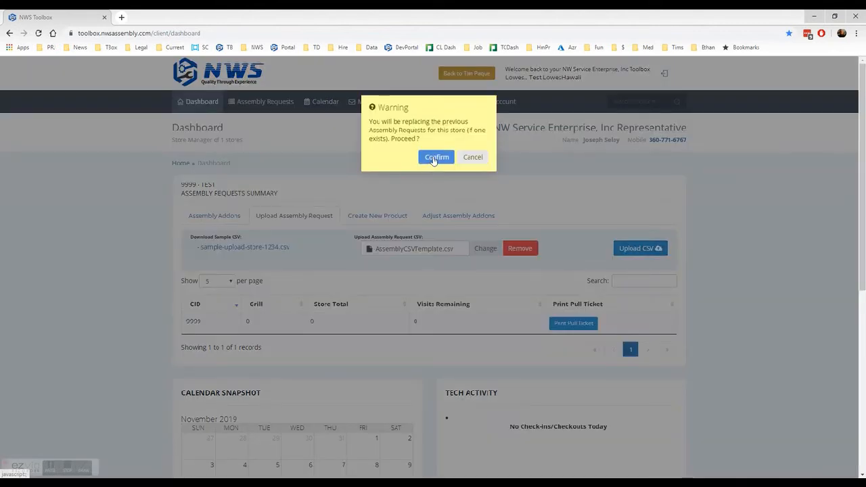
left_click(436, 157)
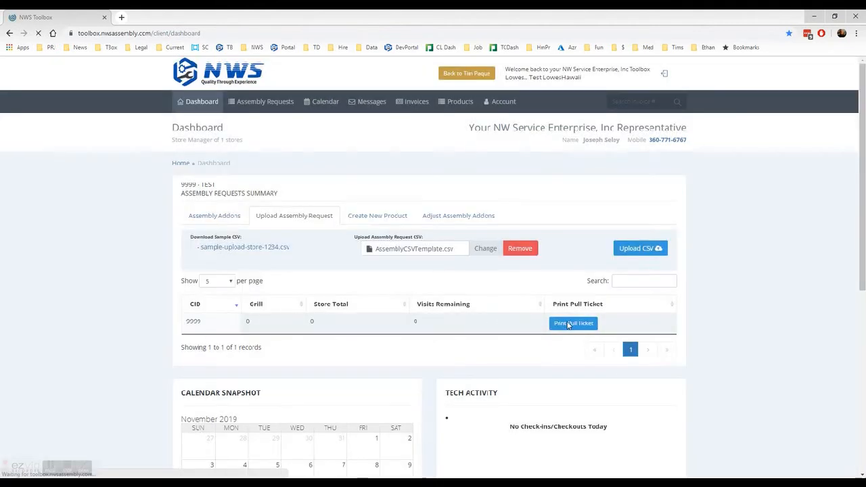
left_click(214, 215)
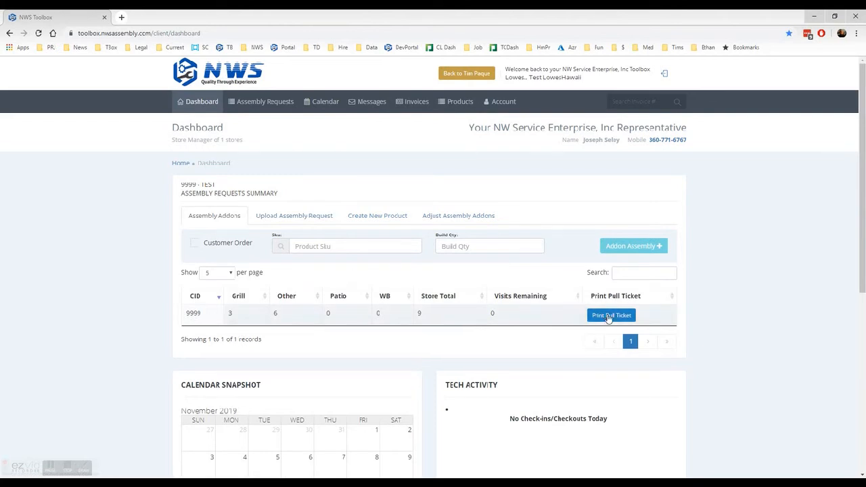
- Generate store 9999's pull ticket PDF listing three products with 3 requested each
left_click(611, 313)
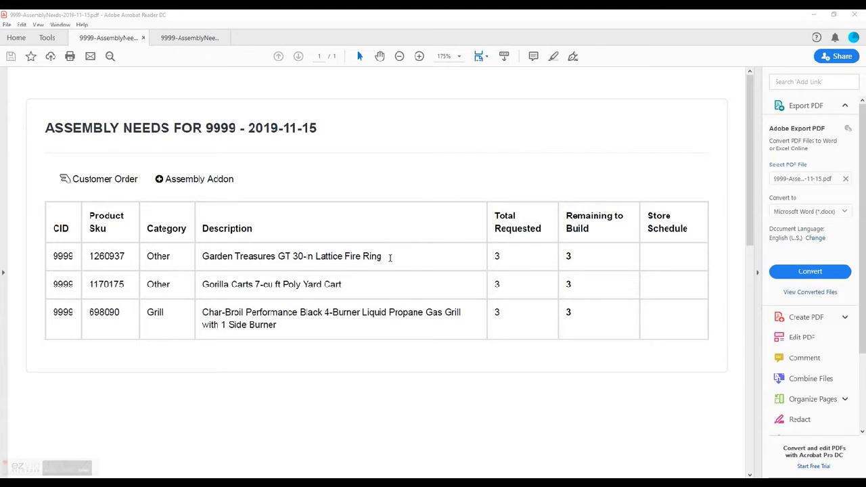
mouse_move(111, 106)
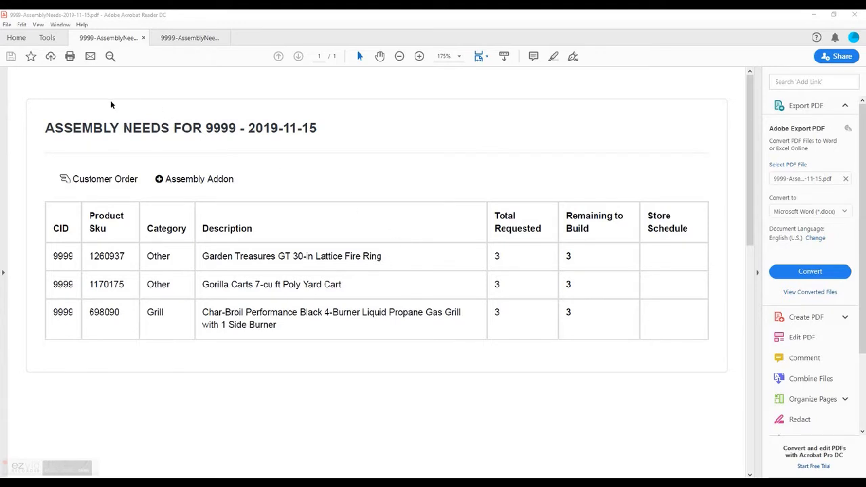
mouse_move(580, 276)
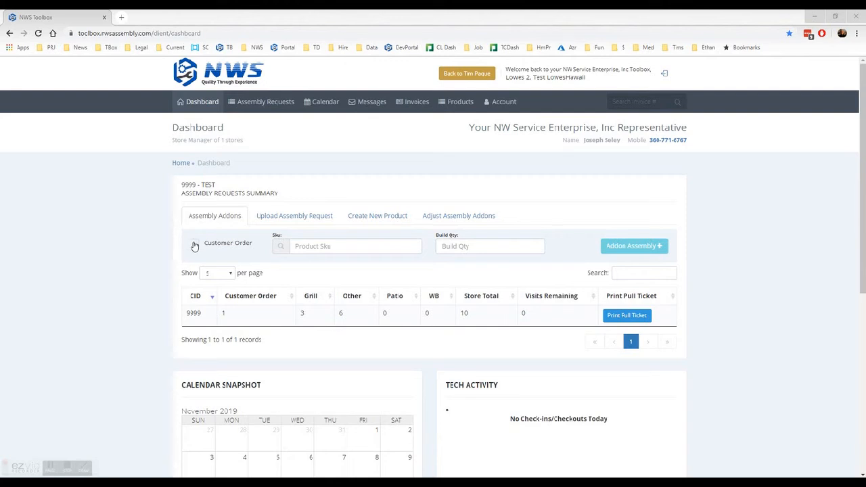
- Add a customer-order addon for order 12345, SKU 11236, build quantity 1
left_click(195, 242)
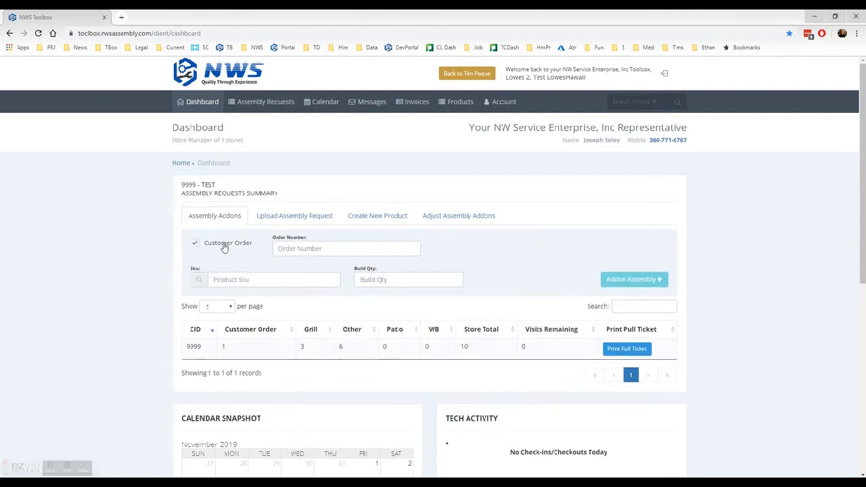
type("12345")
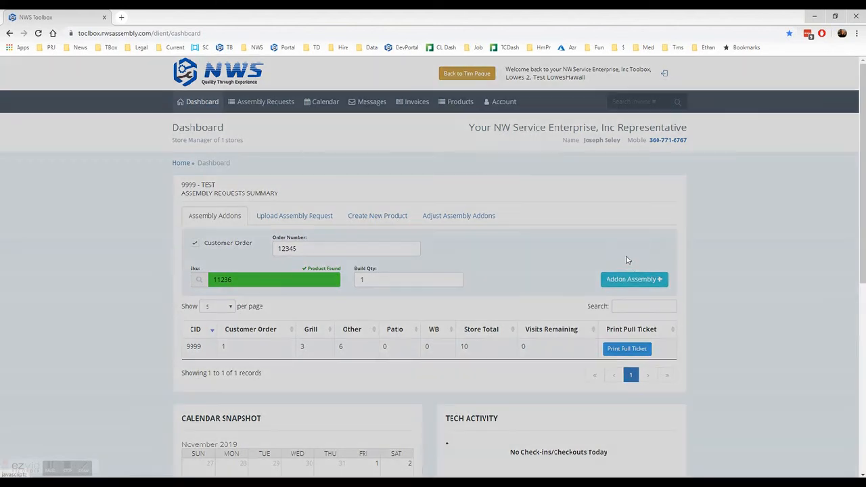
left_click(633, 279)
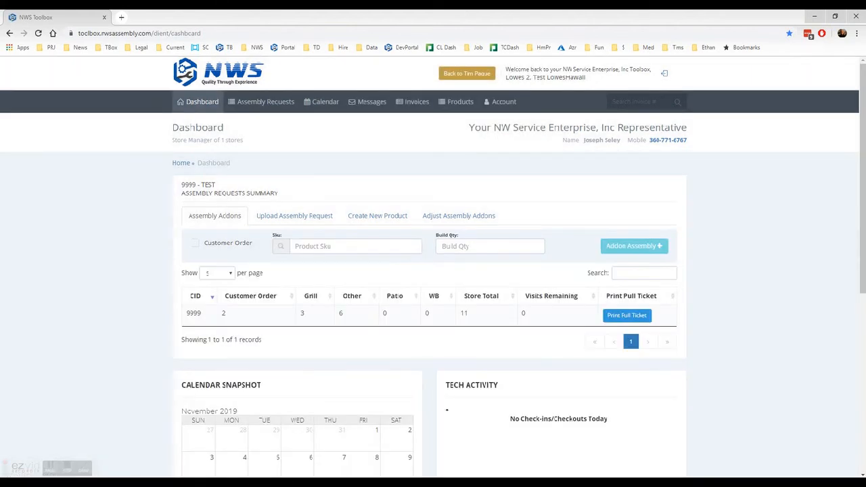
- Regenerate the pull ticket now listing four items including the customer order
left_click(626, 314)
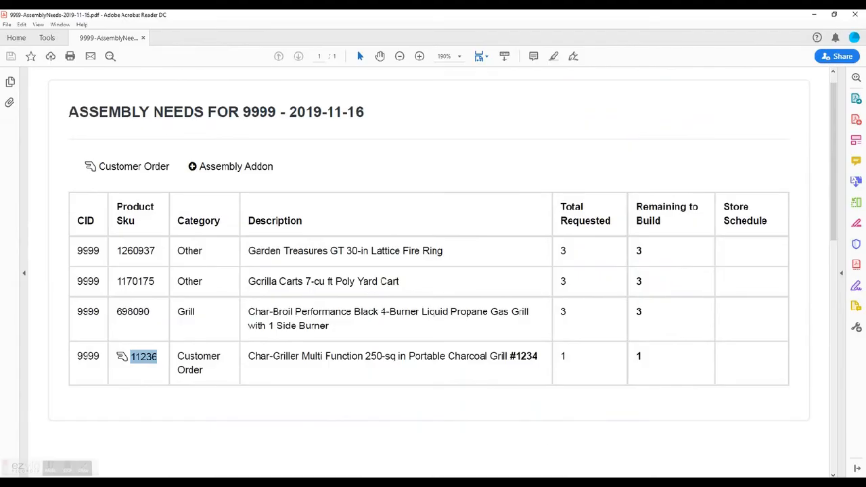
left_click(87, 356)
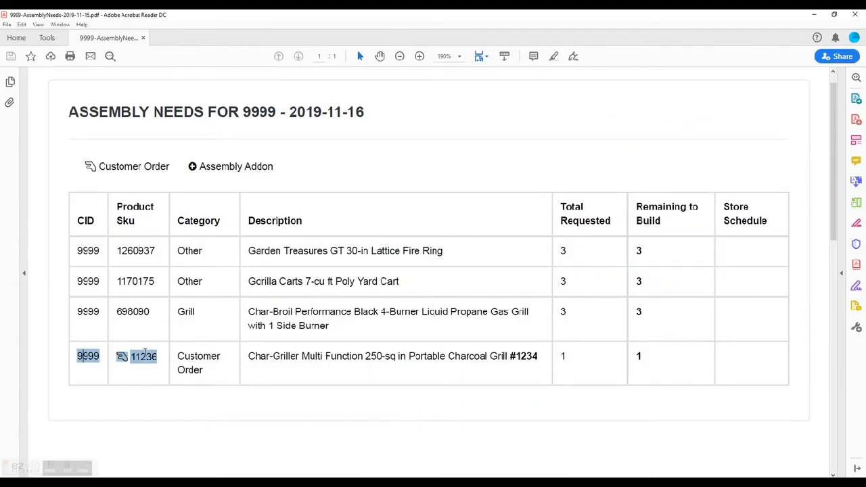